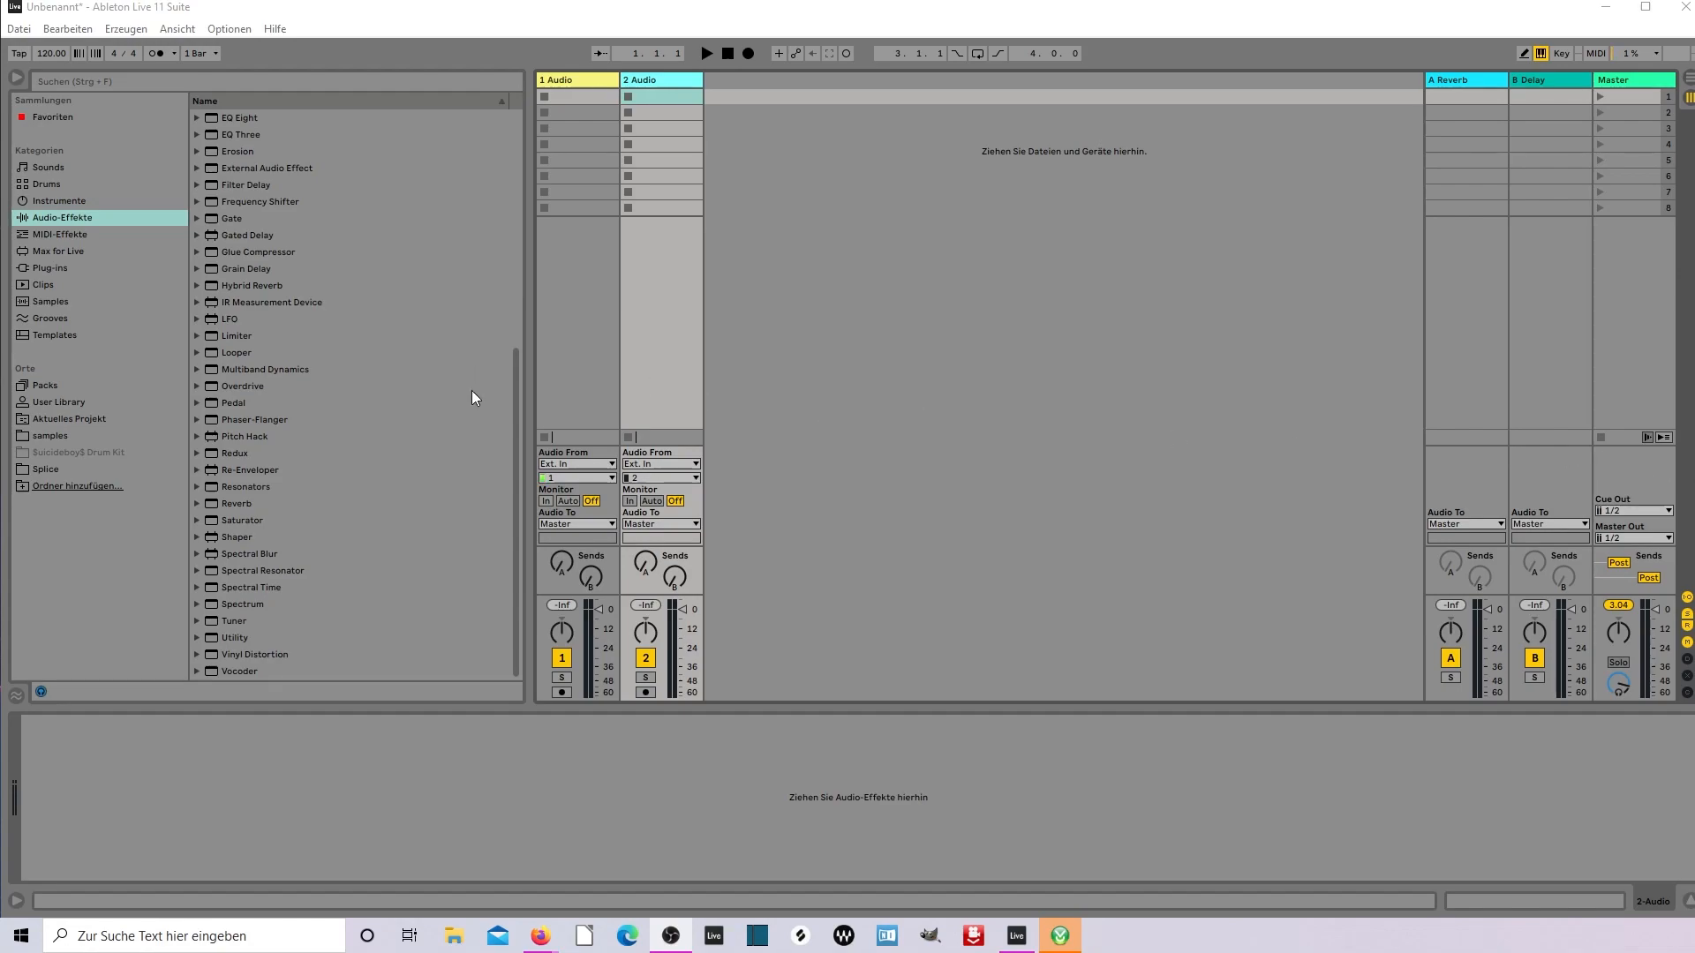
mouse_move(49, 211)
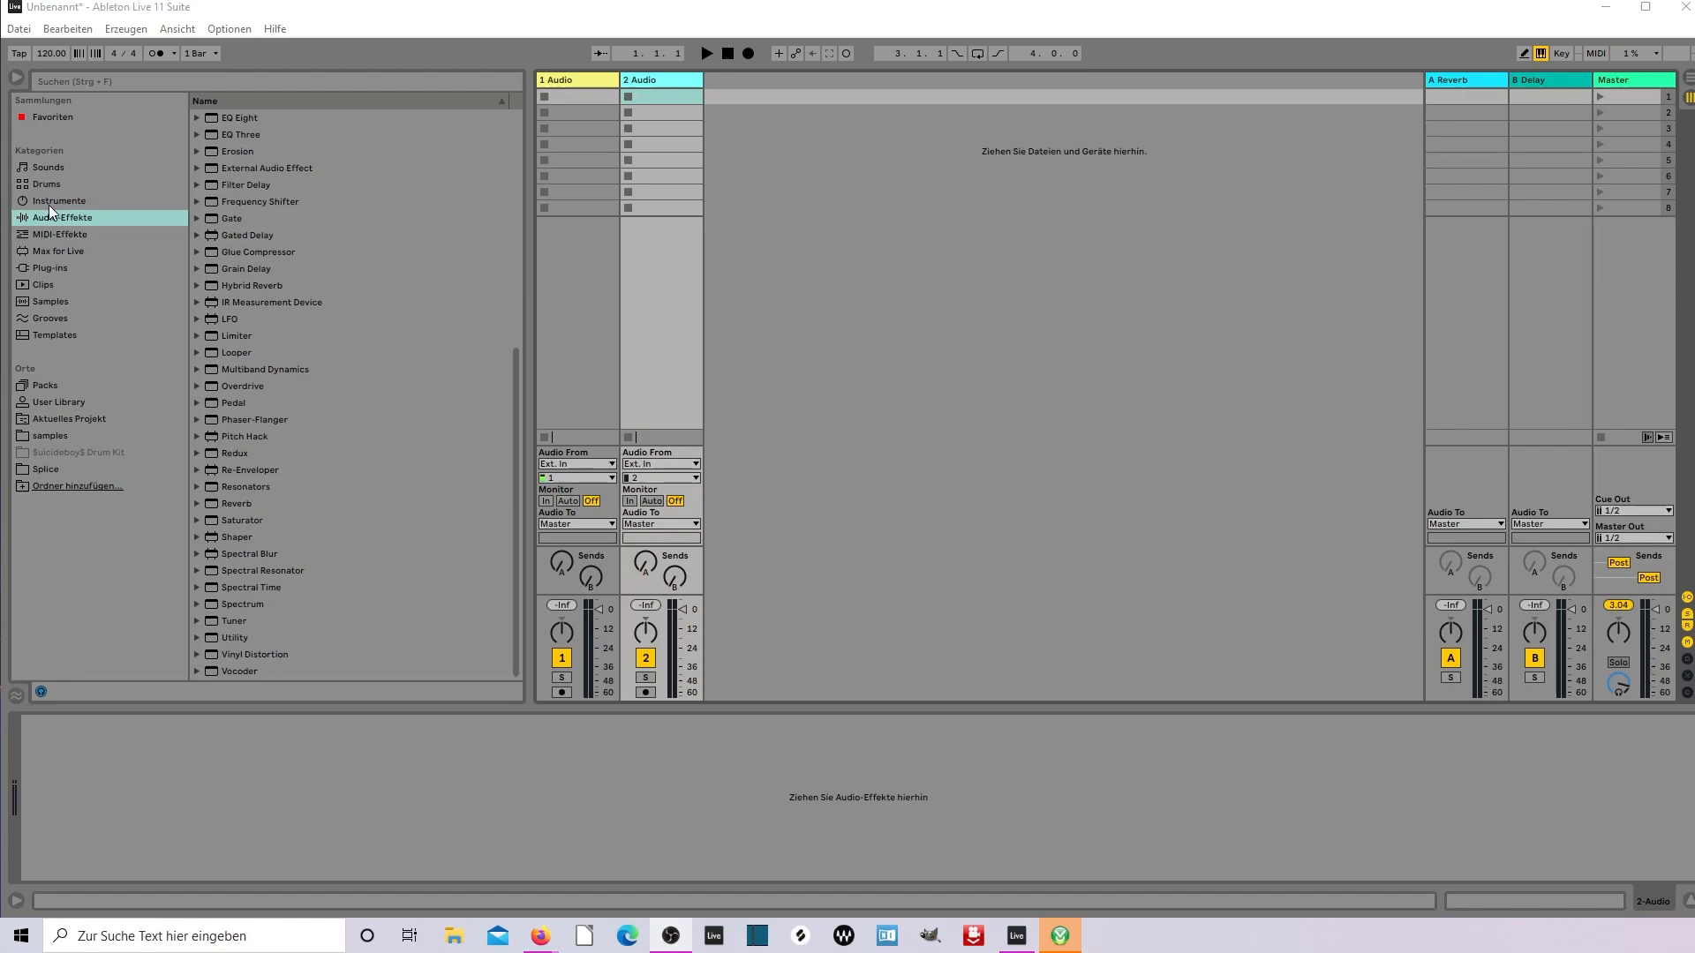
Show the Instruments list in the browser to load Operator onto a new MIDI track
click(59, 201)
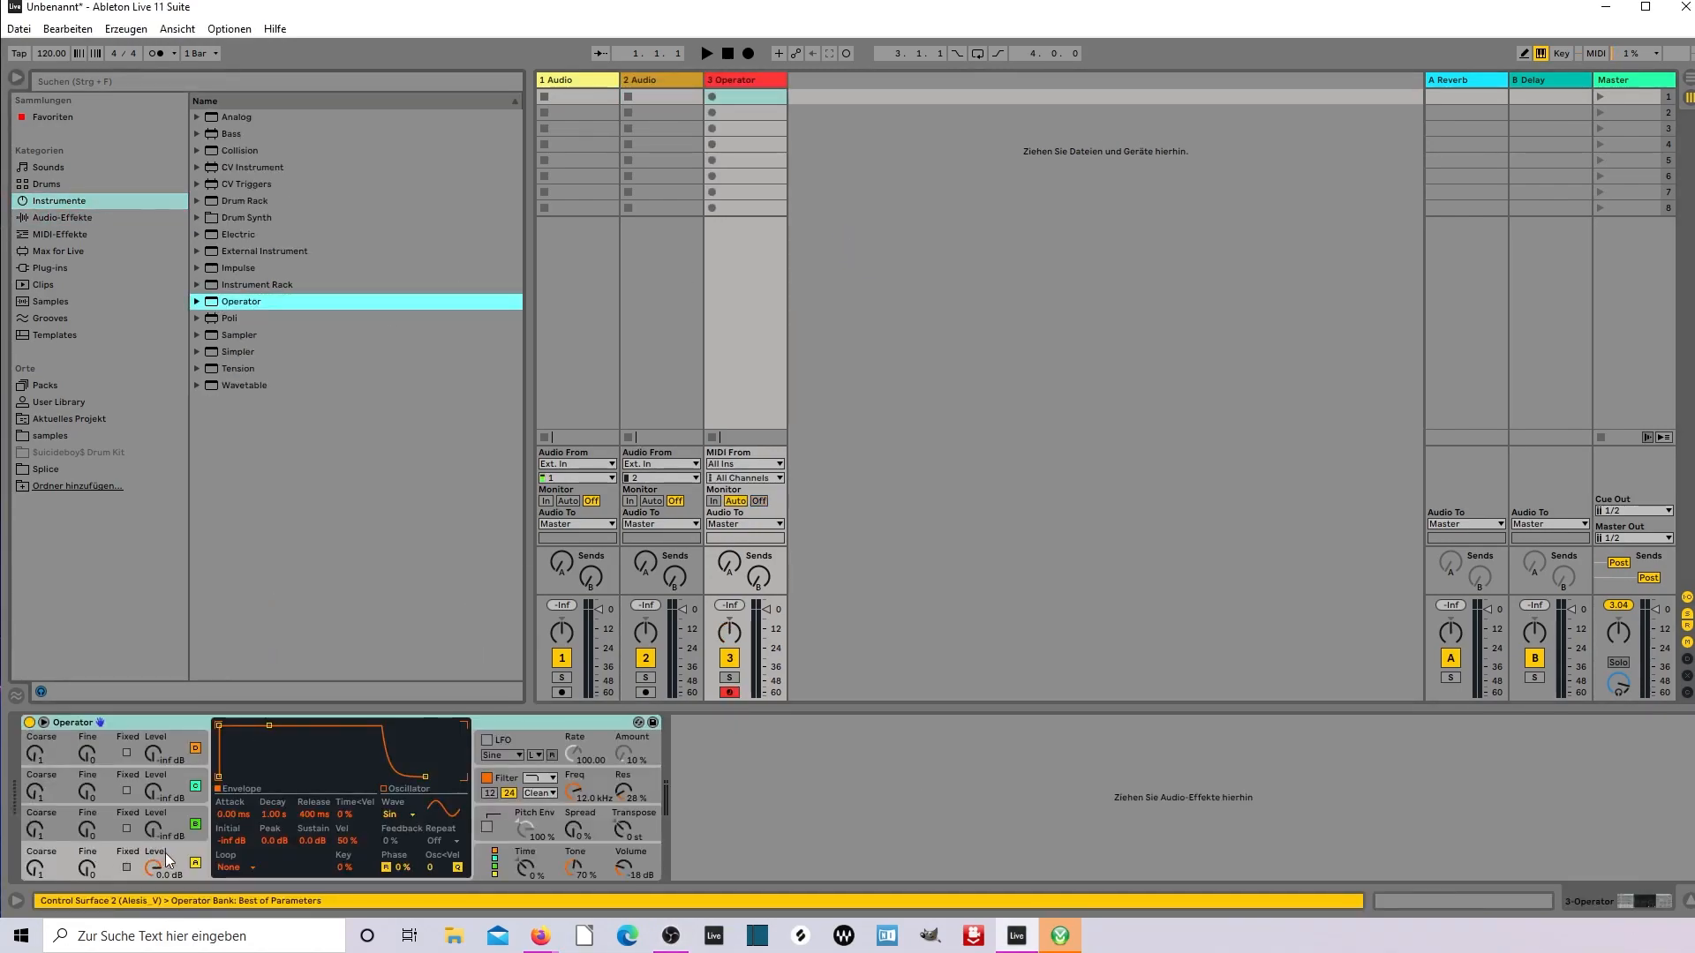
Set one Operator oscillator to a square wave and another to white noise
click(395, 814)
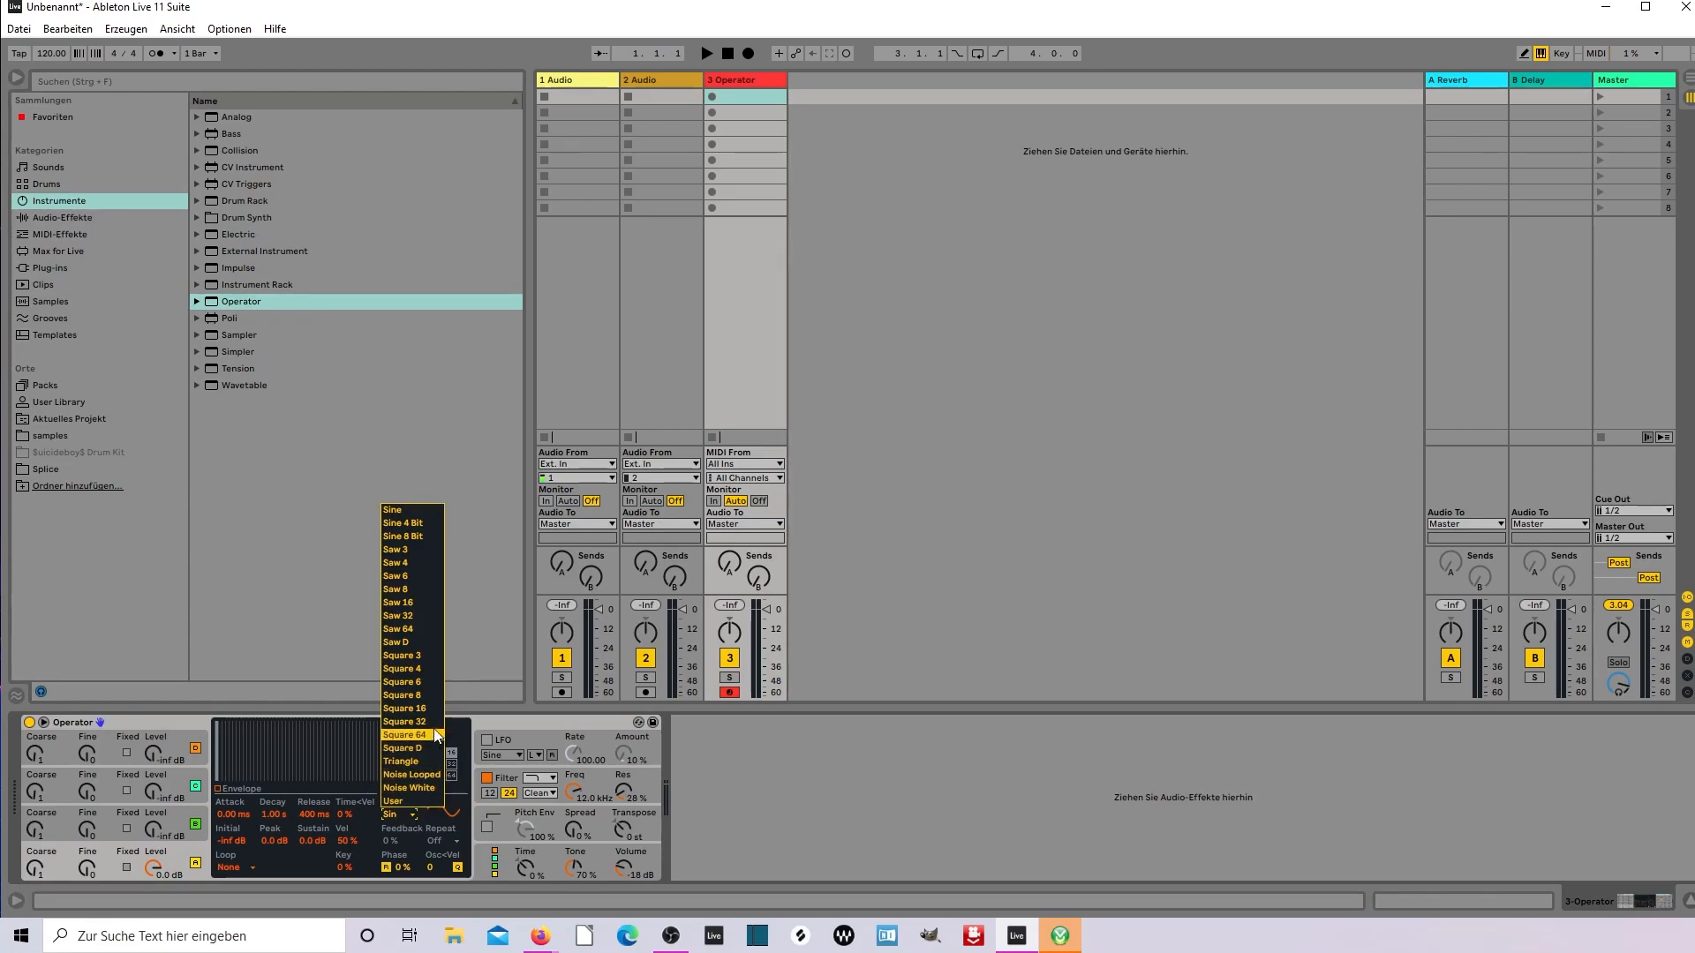
click(405, 722)
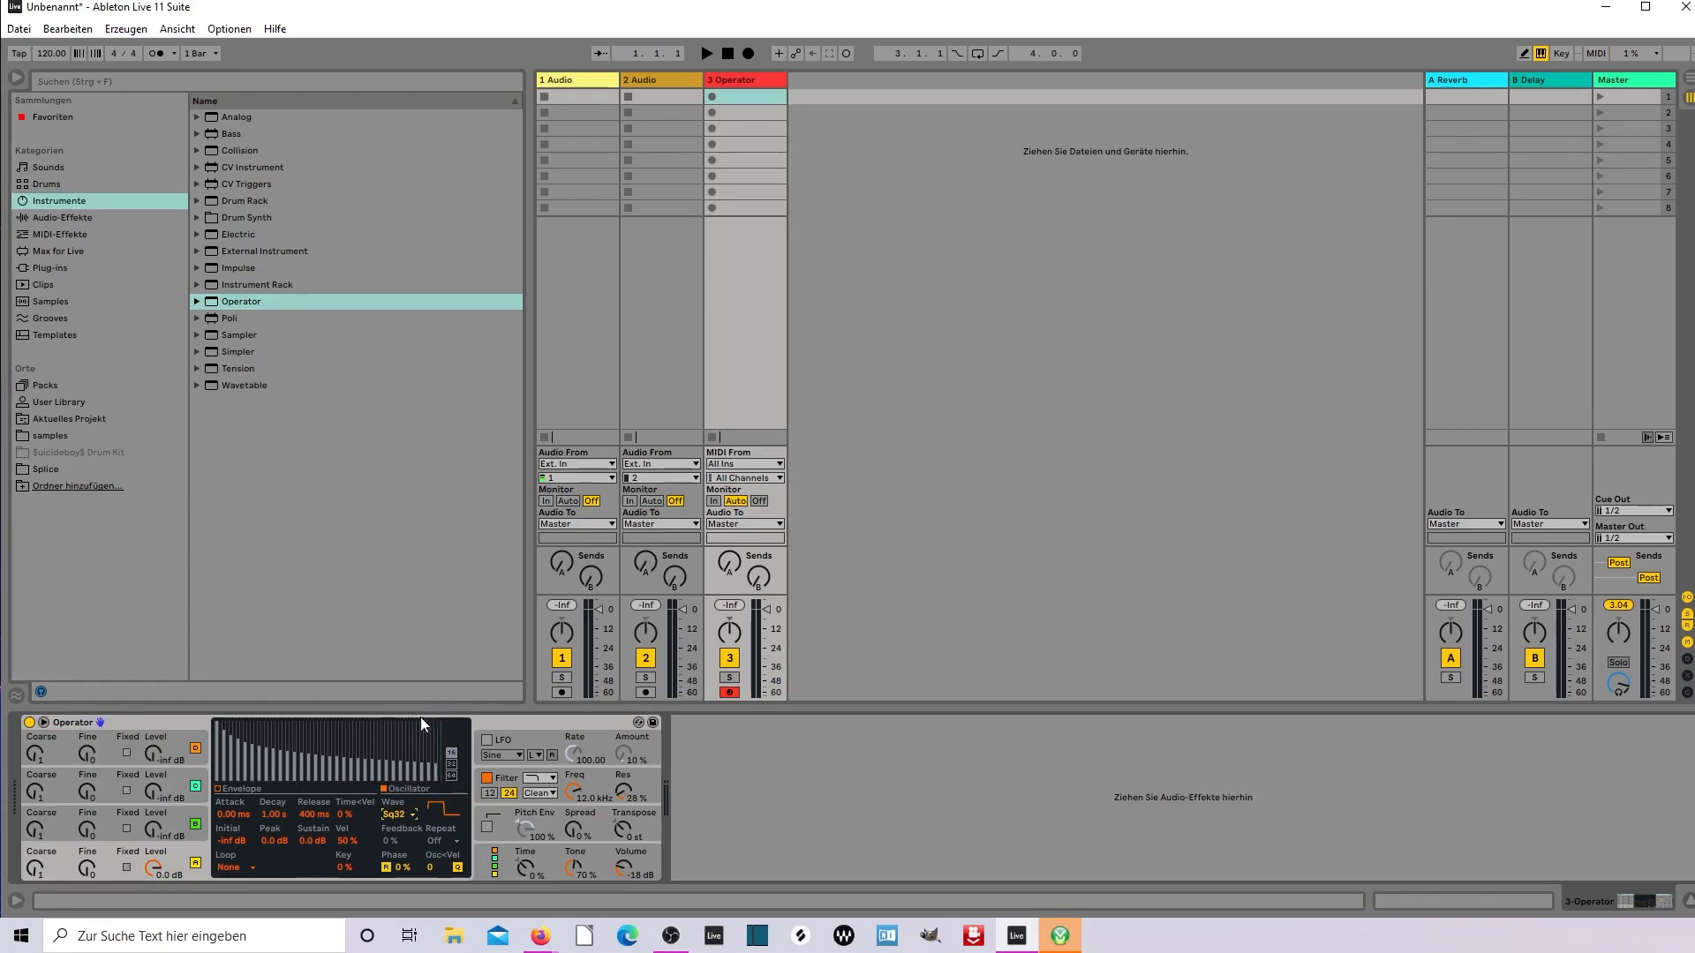
click(404, 813)
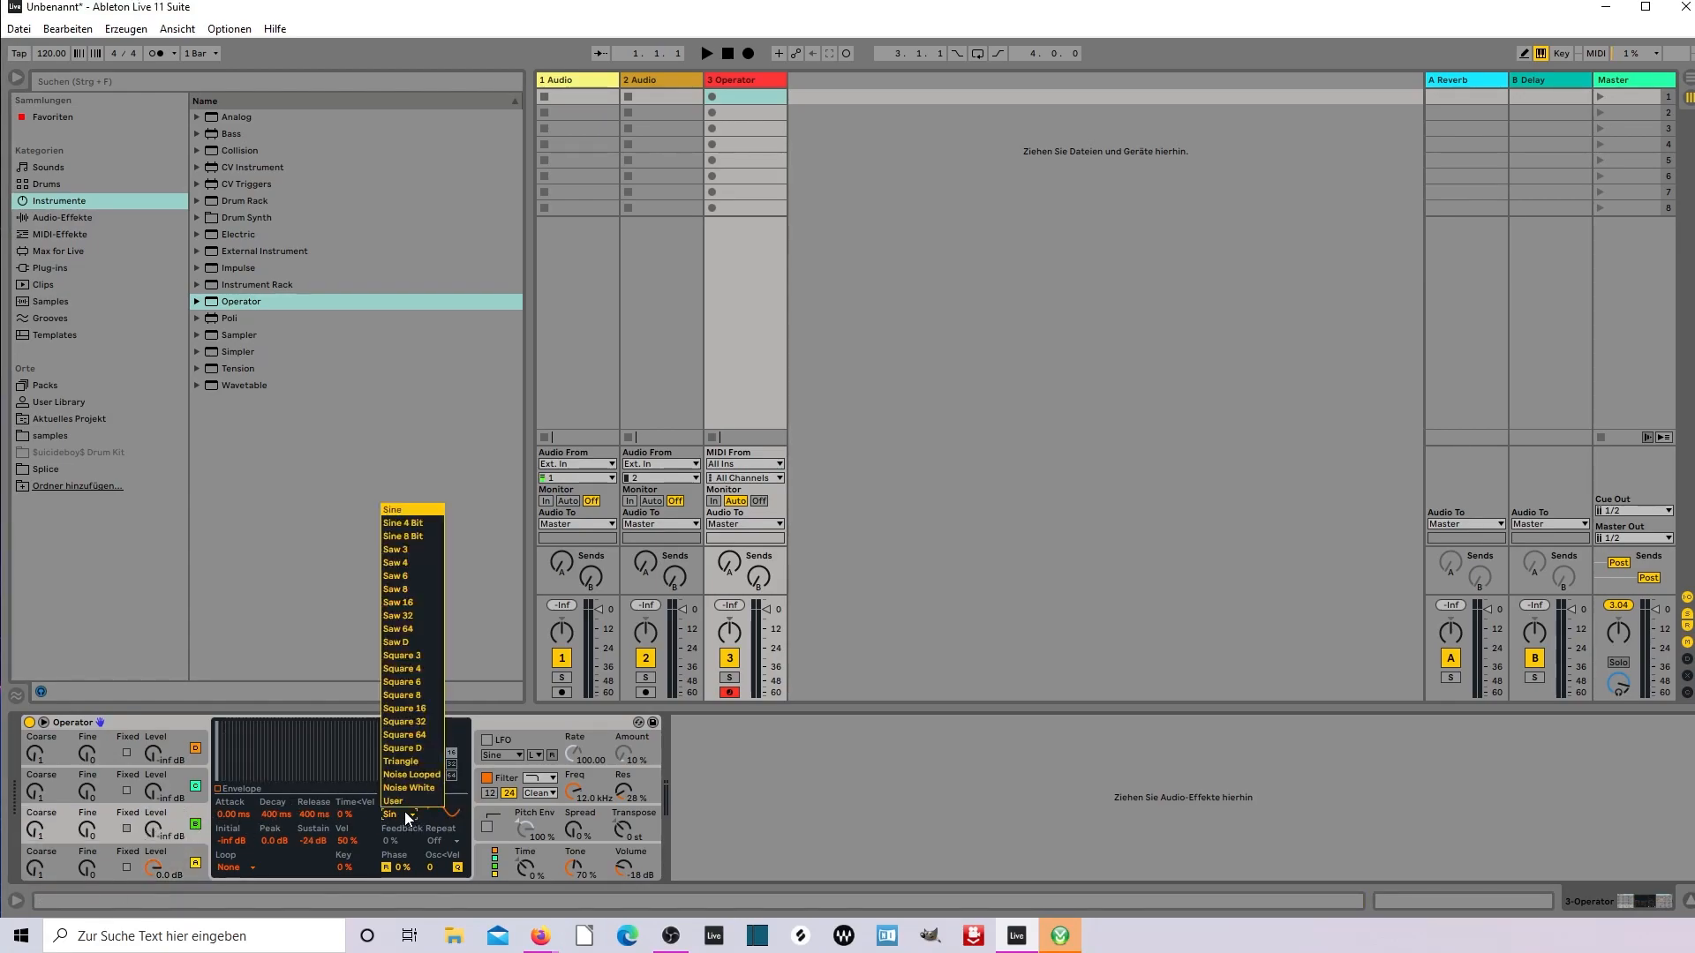
click(409, 787)
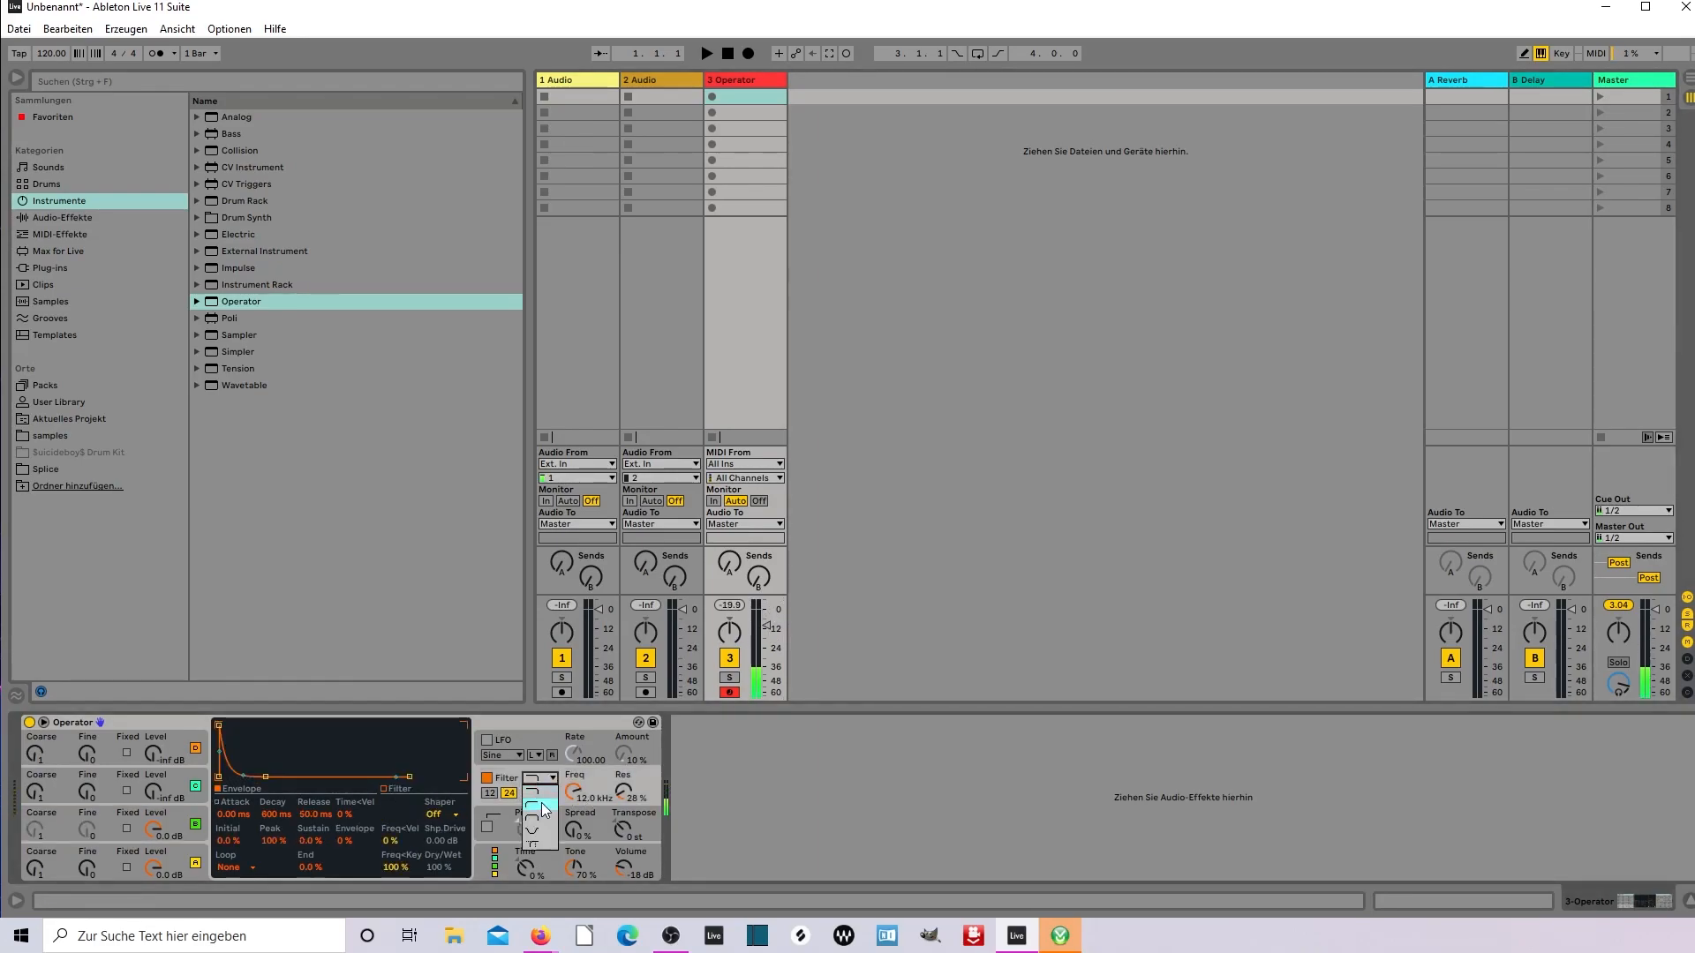
Pick a new Operator filter type (cutoff 6.67 kHz) and show the Audio Effects list
click(541, 830)
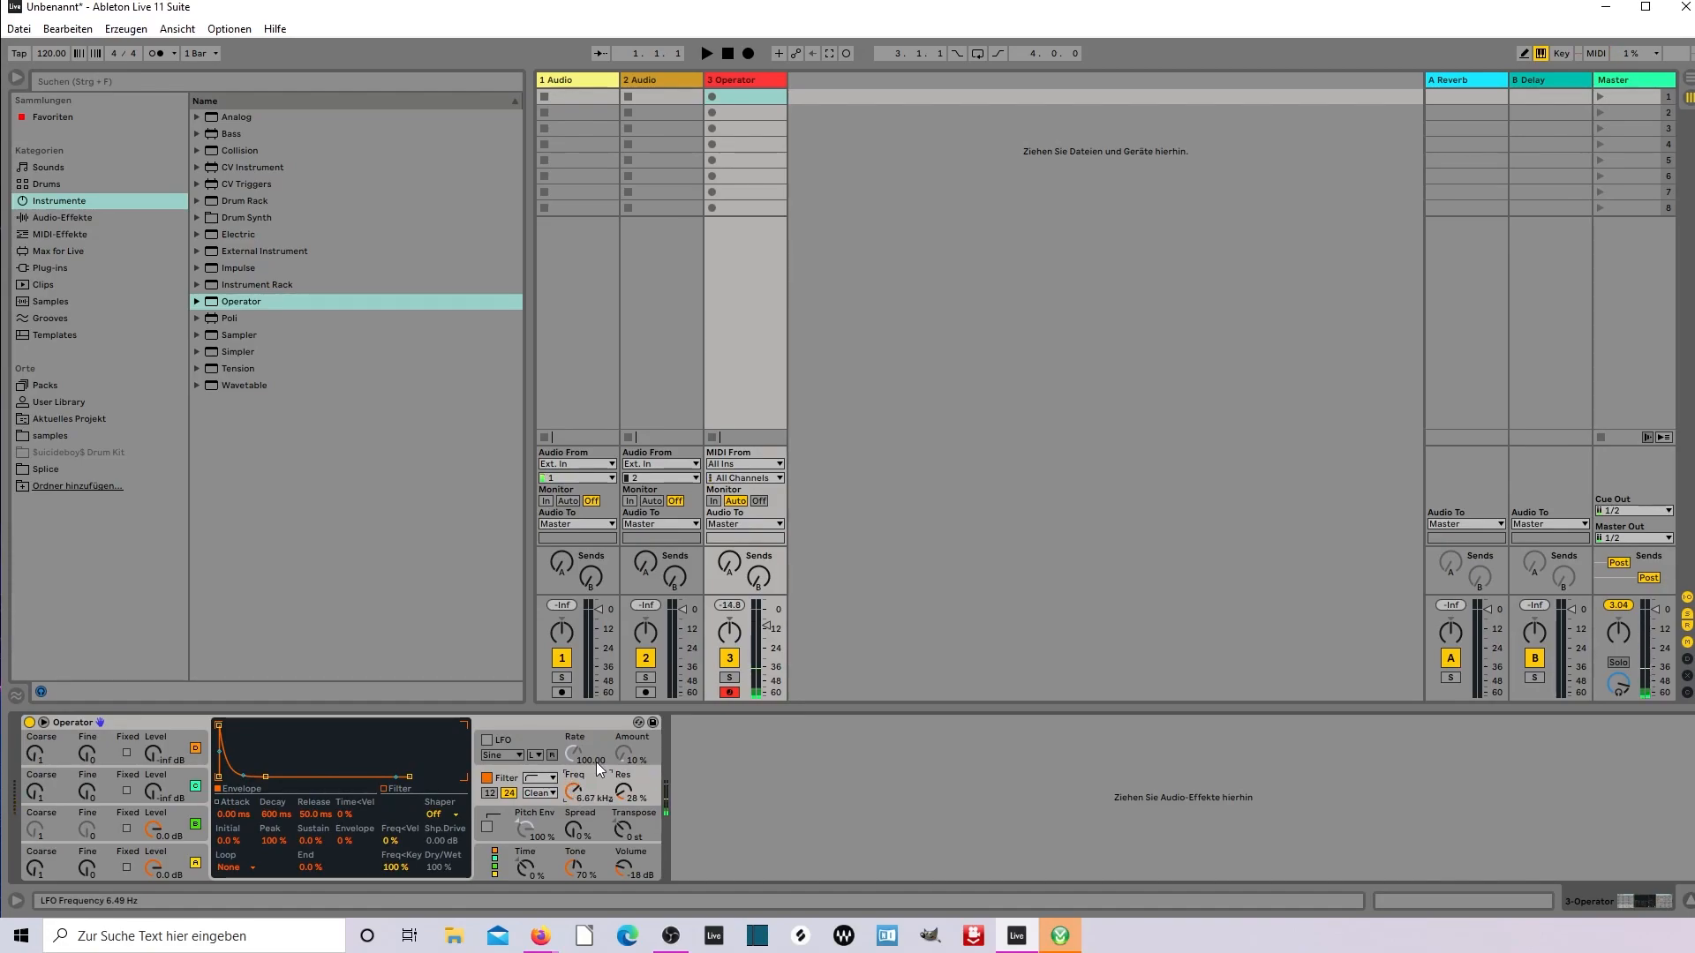
click(62, 217)
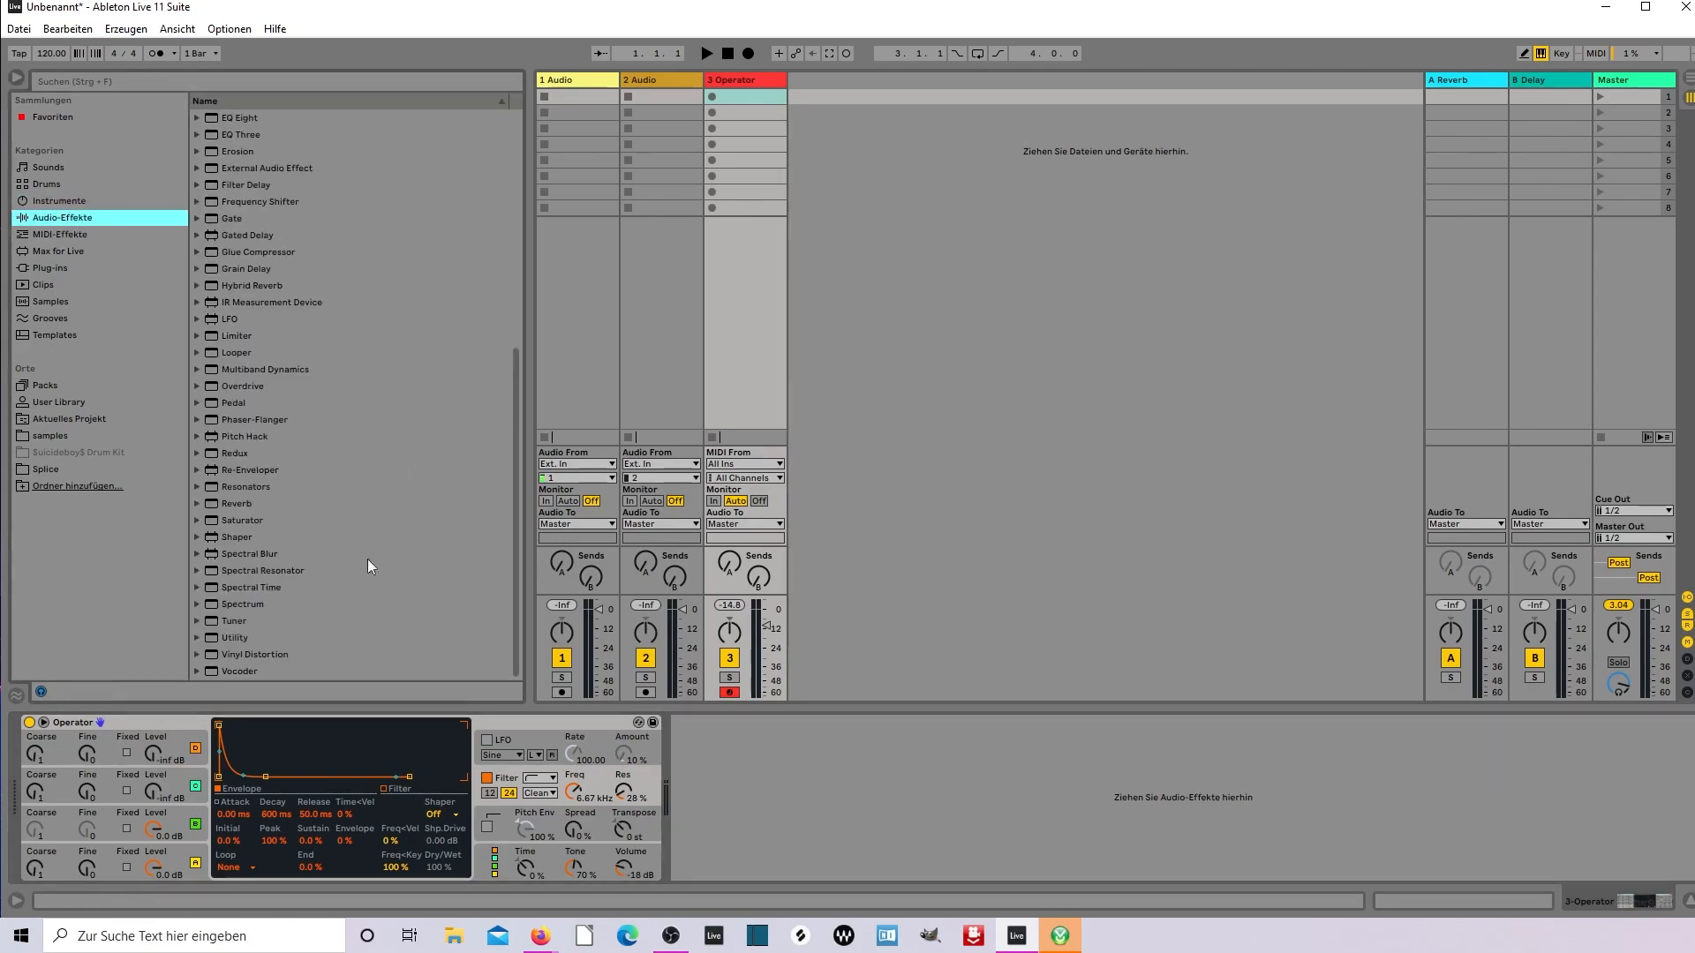
mouse_move(259, 655)
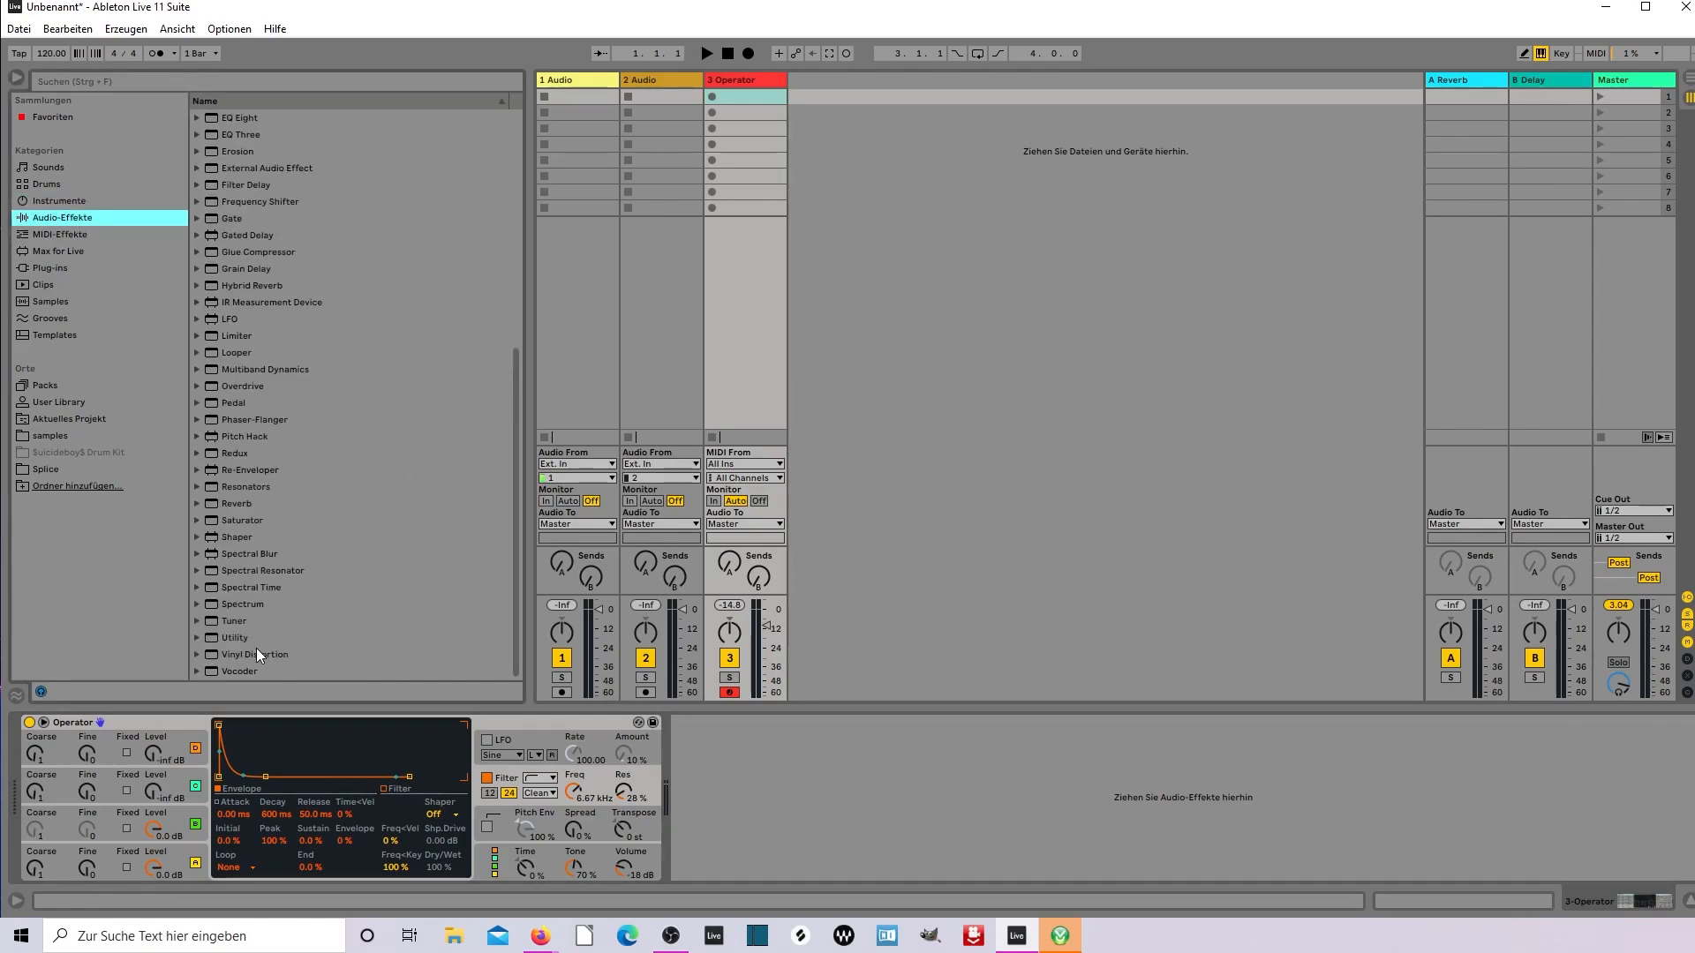
Add Reverb to the Operator track and set its Global Quality to Mid
double_click(236, 502)
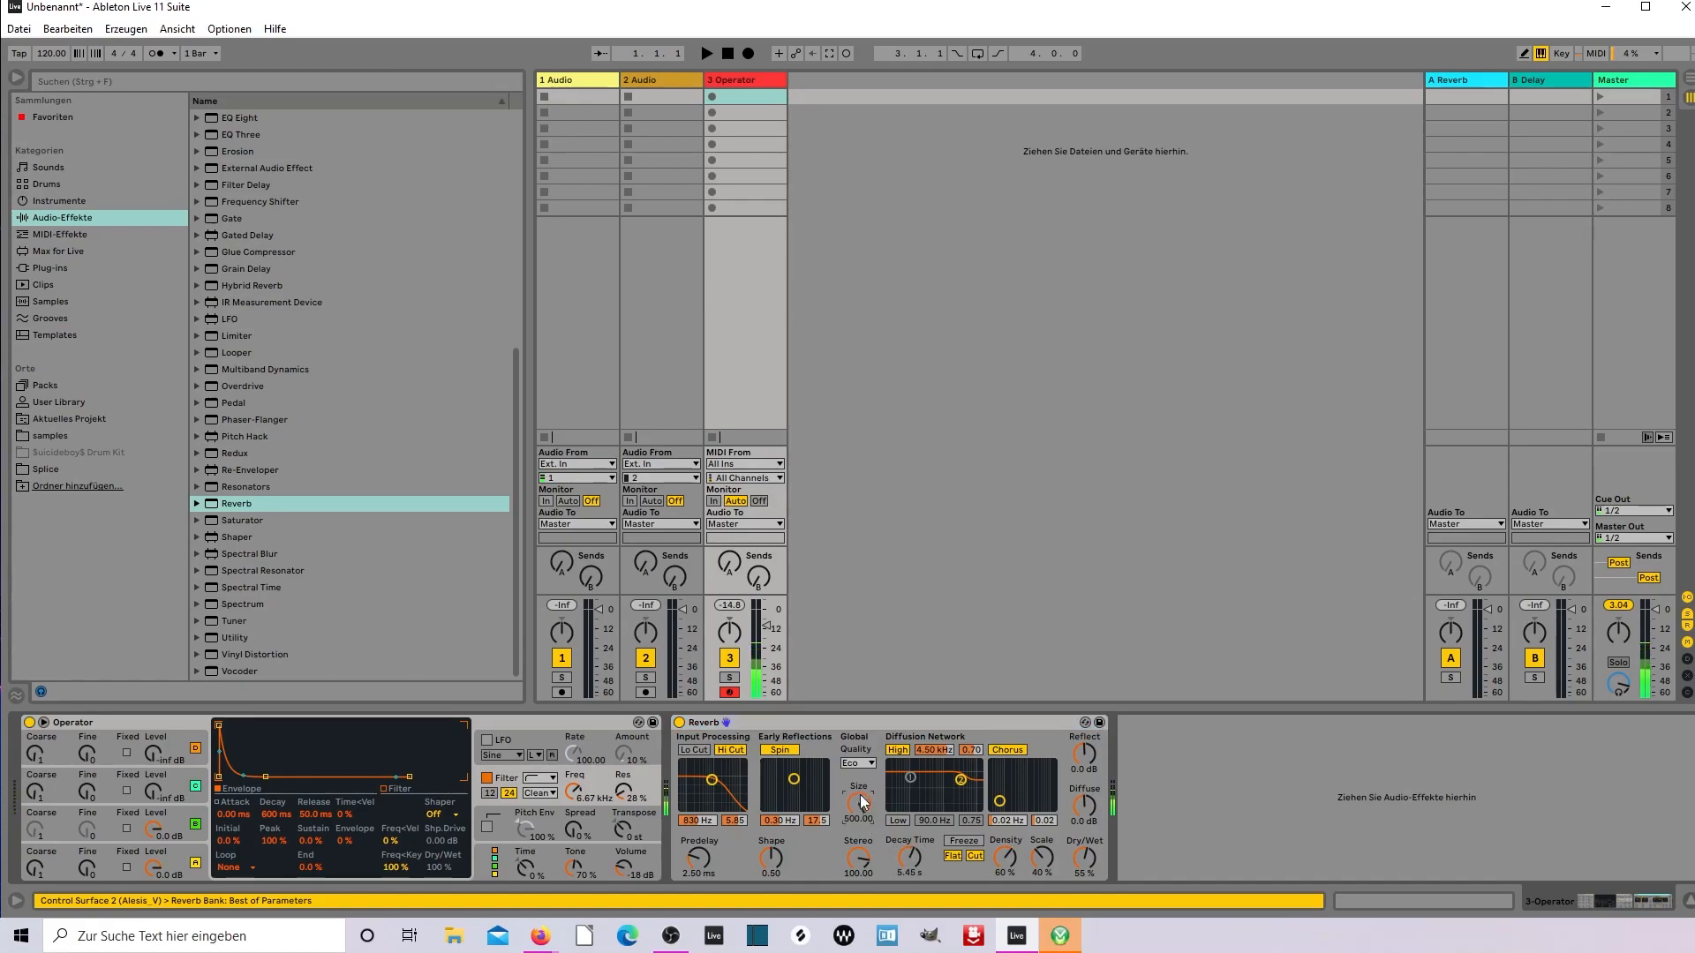
click(856, 762)
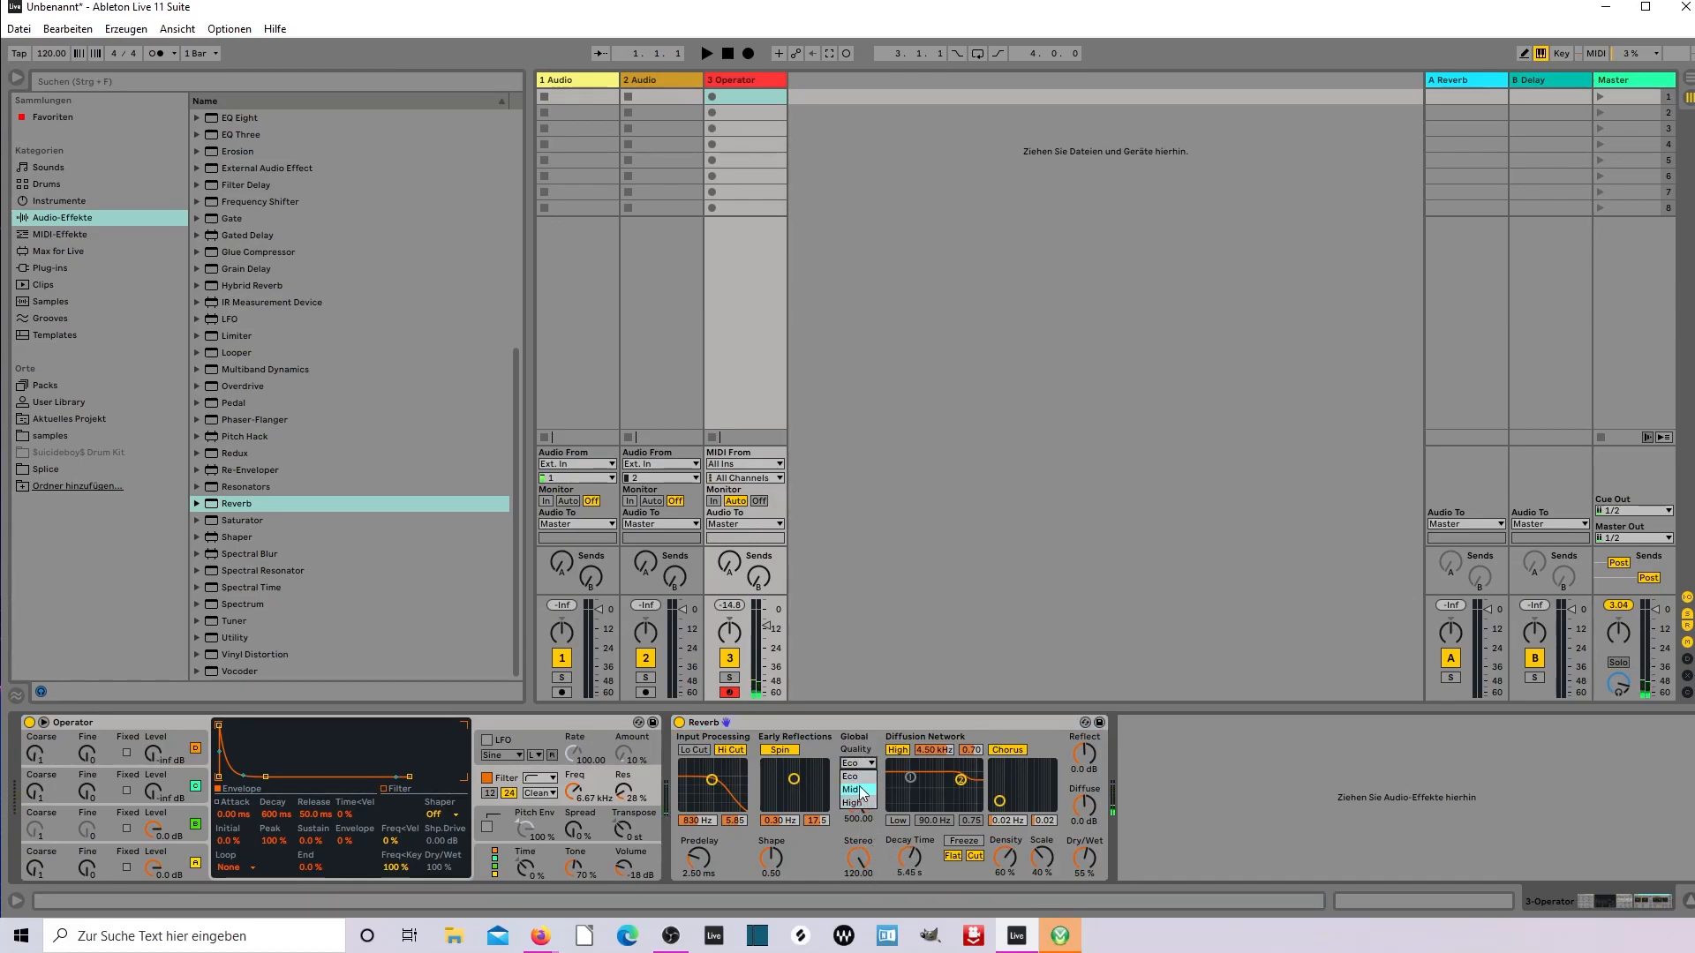
click(855, 777)
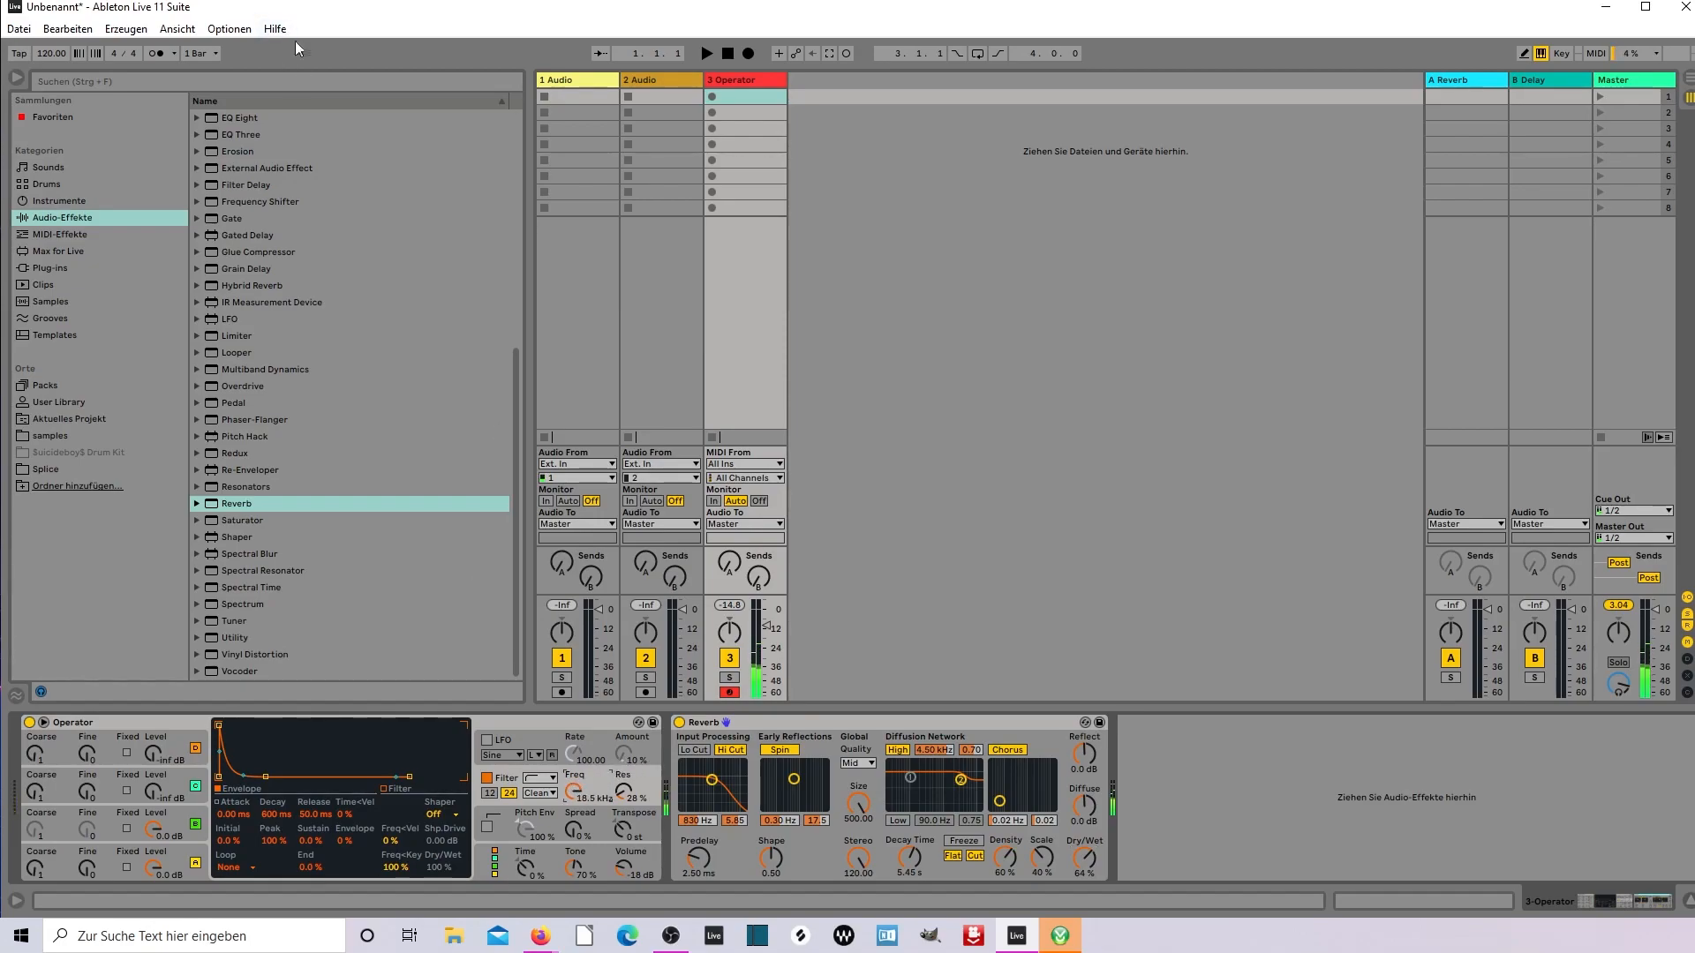
Search for and add Delay, then turn off Sync so times read 375 ms
text(delay)
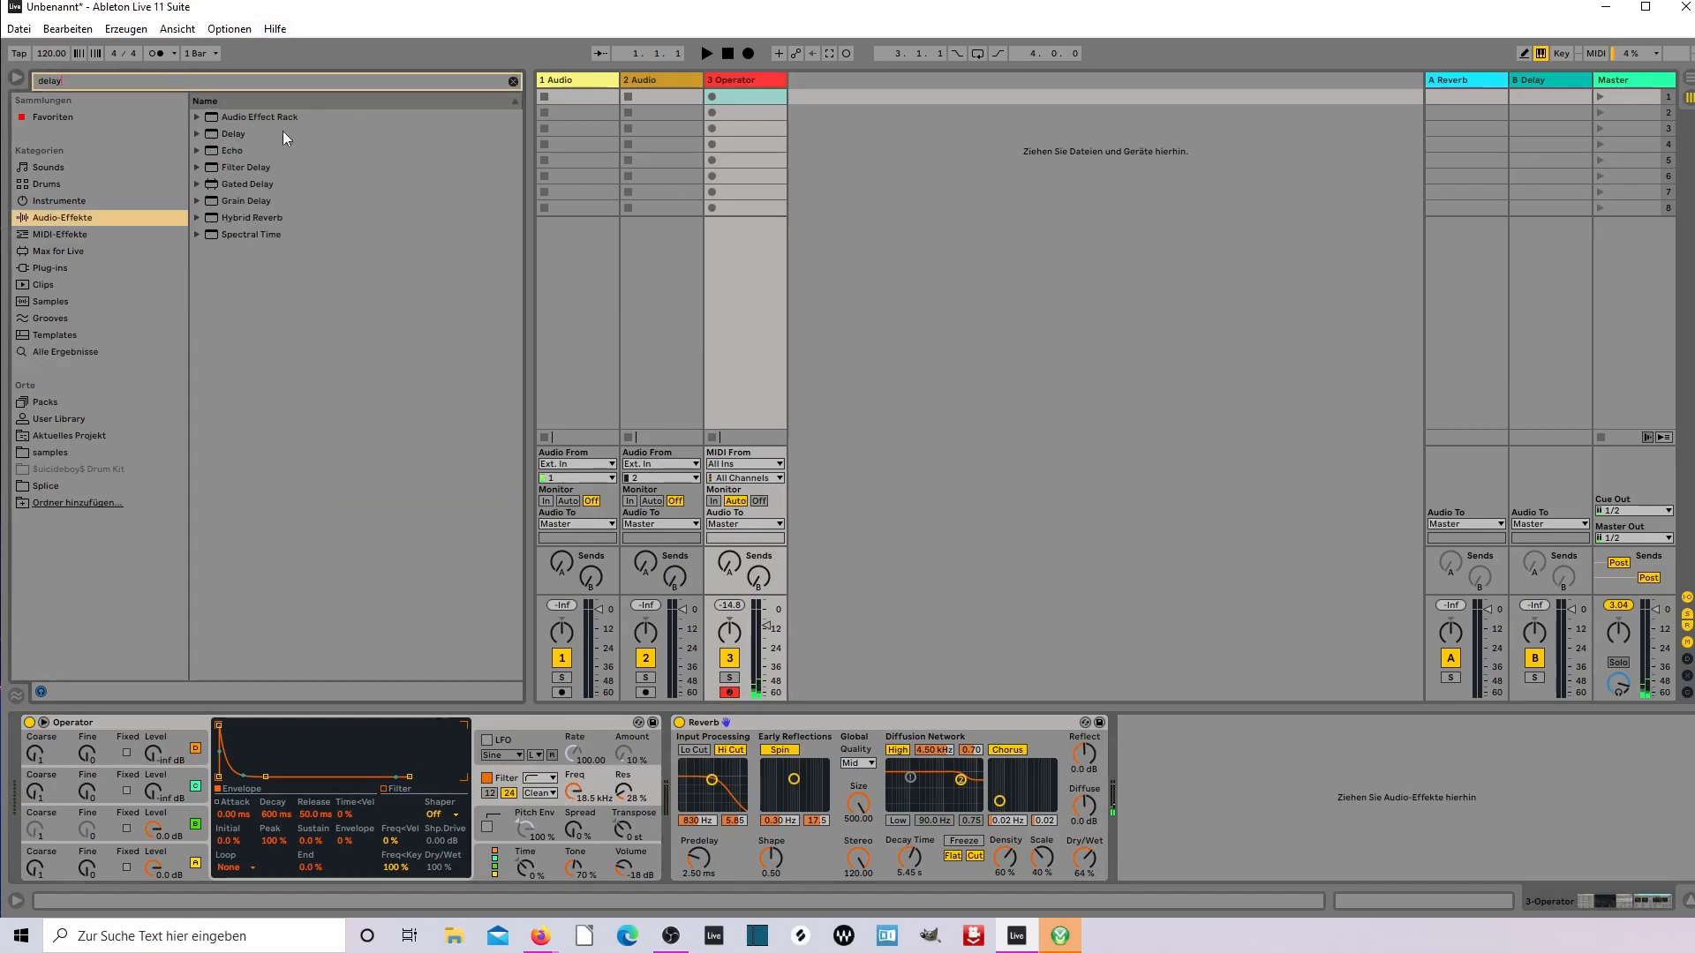
double_click(232, 133)
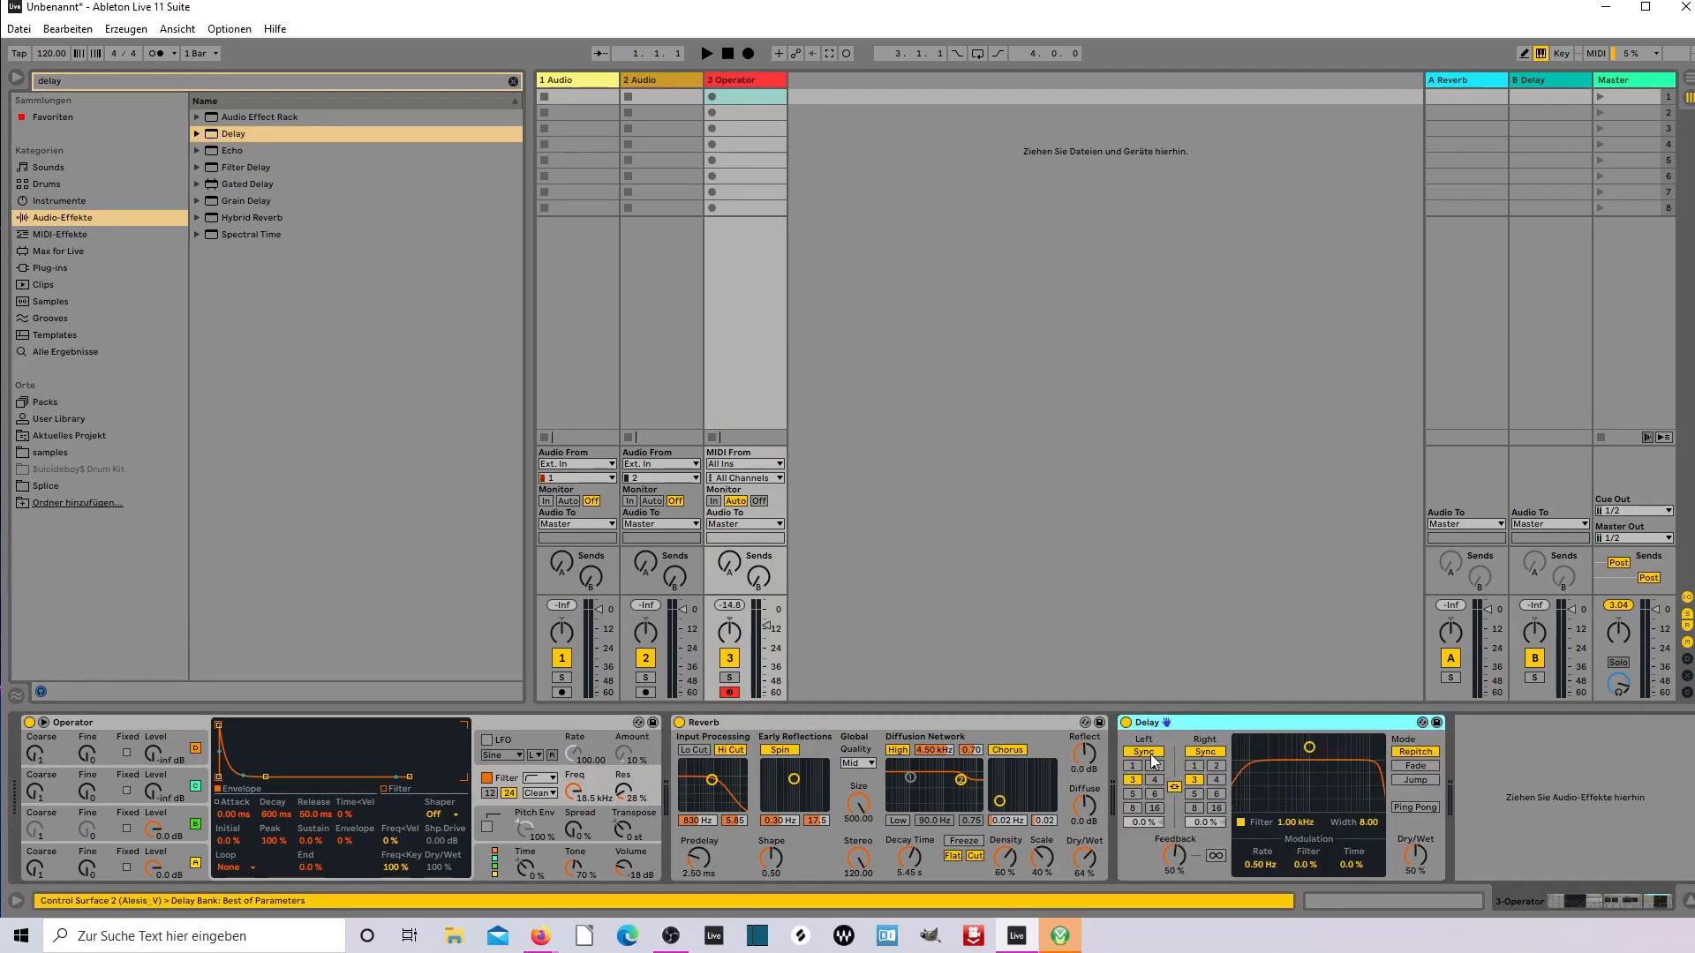
click(1143, 751)
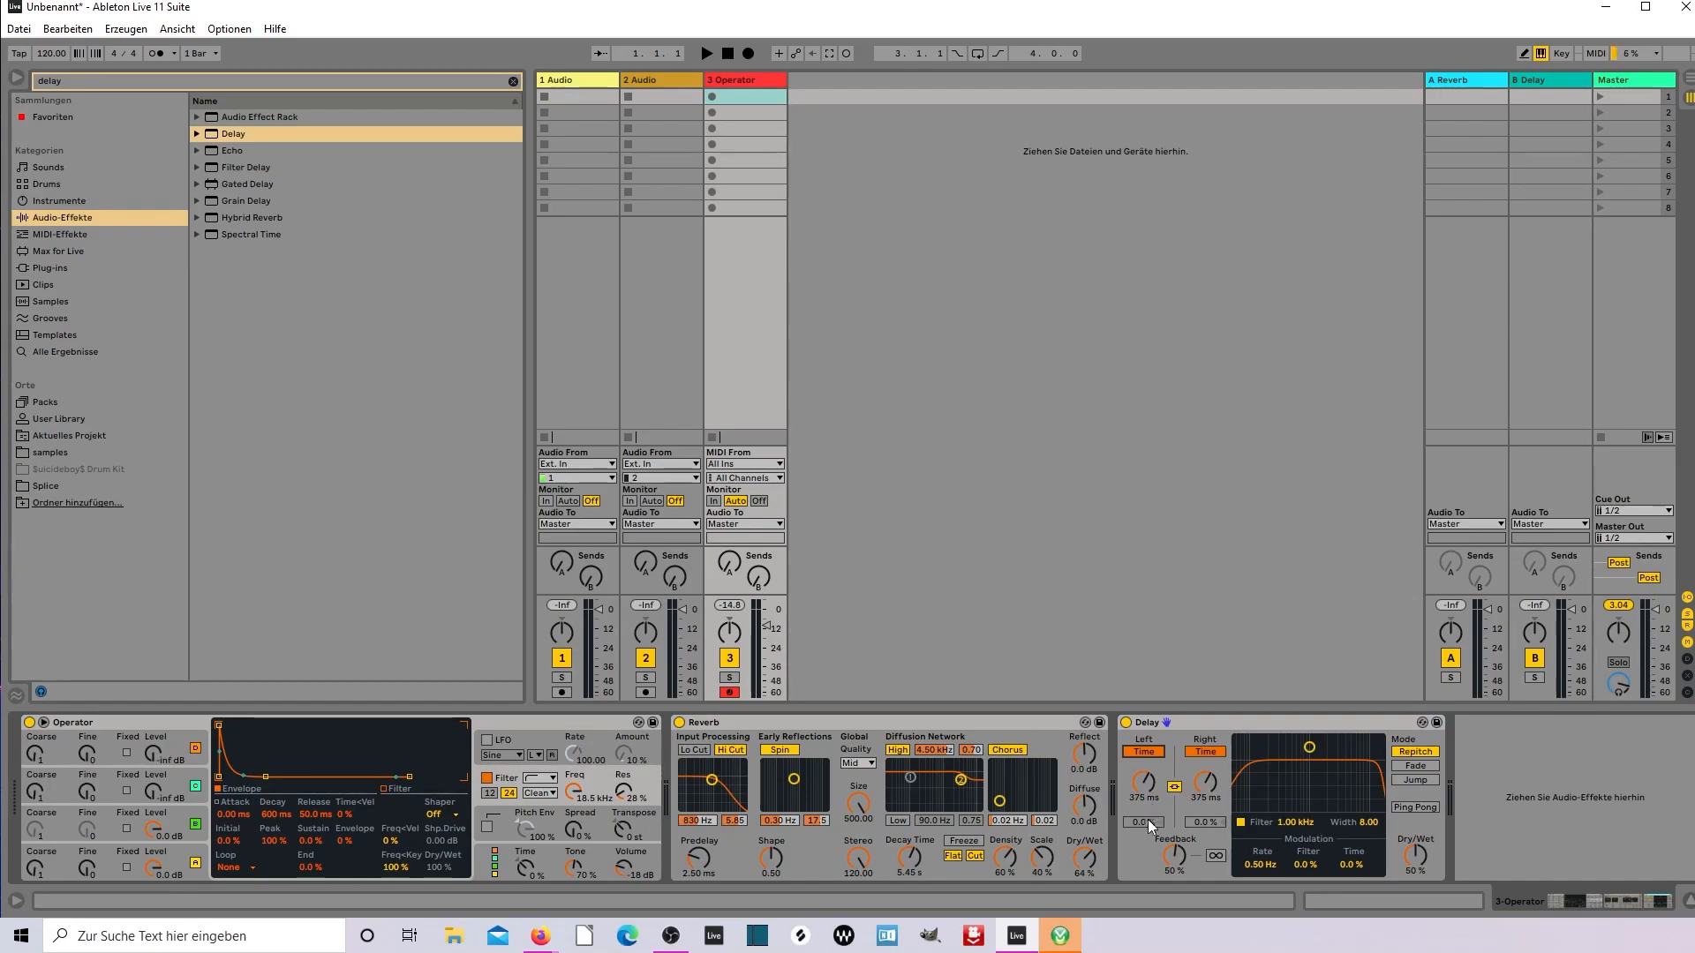